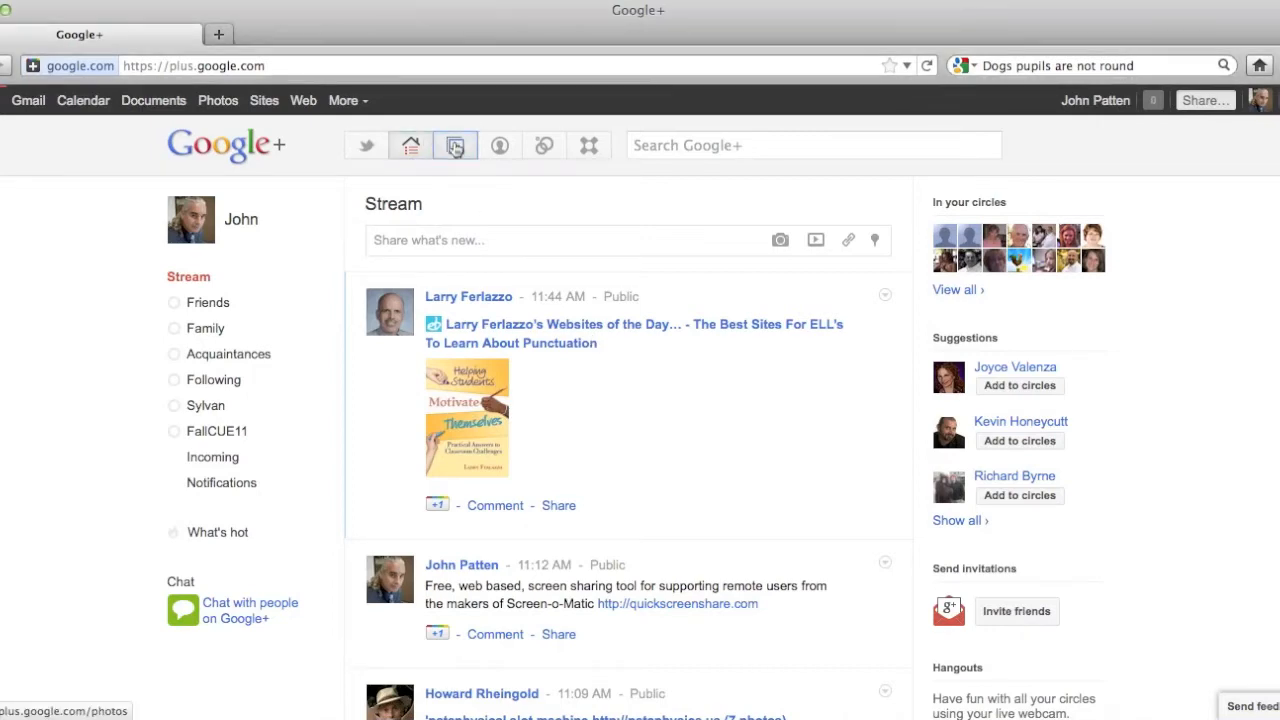
- Open the black-and-white wheel photo from the Cars album in the full-size viewer
{"action": "left_click", "coordinate": [455, 145]}
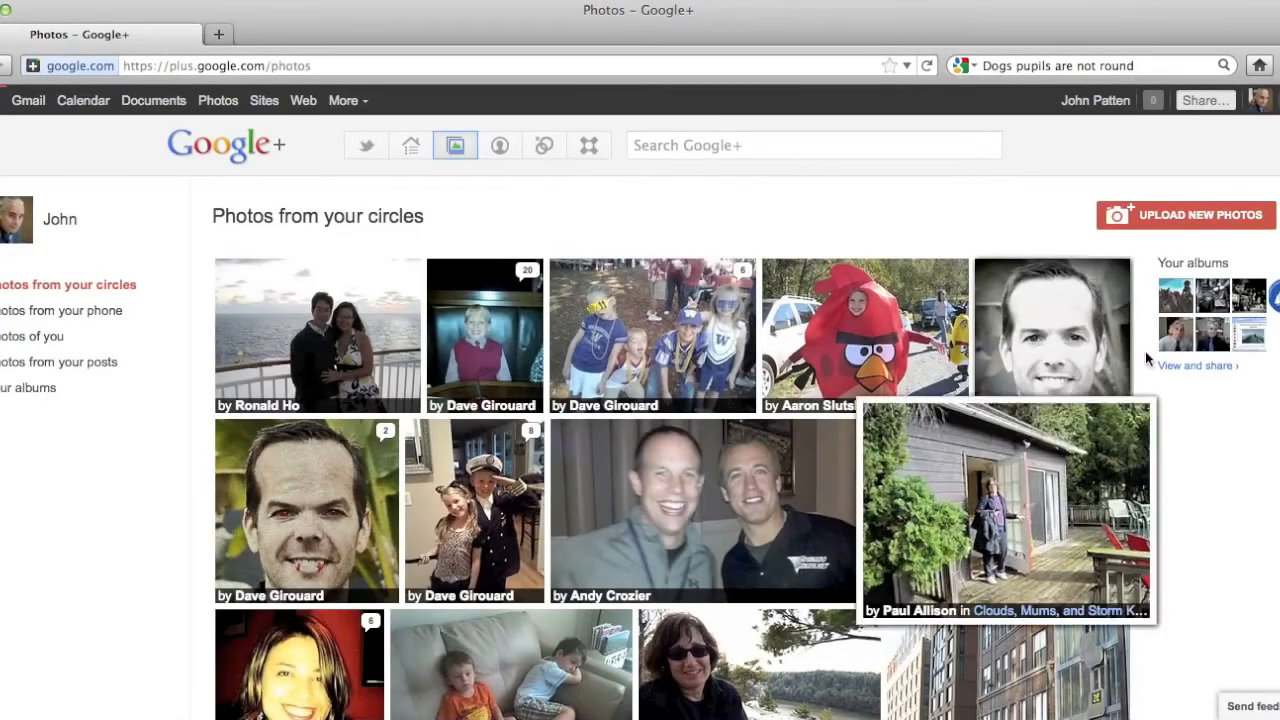
{"action": "left_click", "coordinate": [28, 387]}
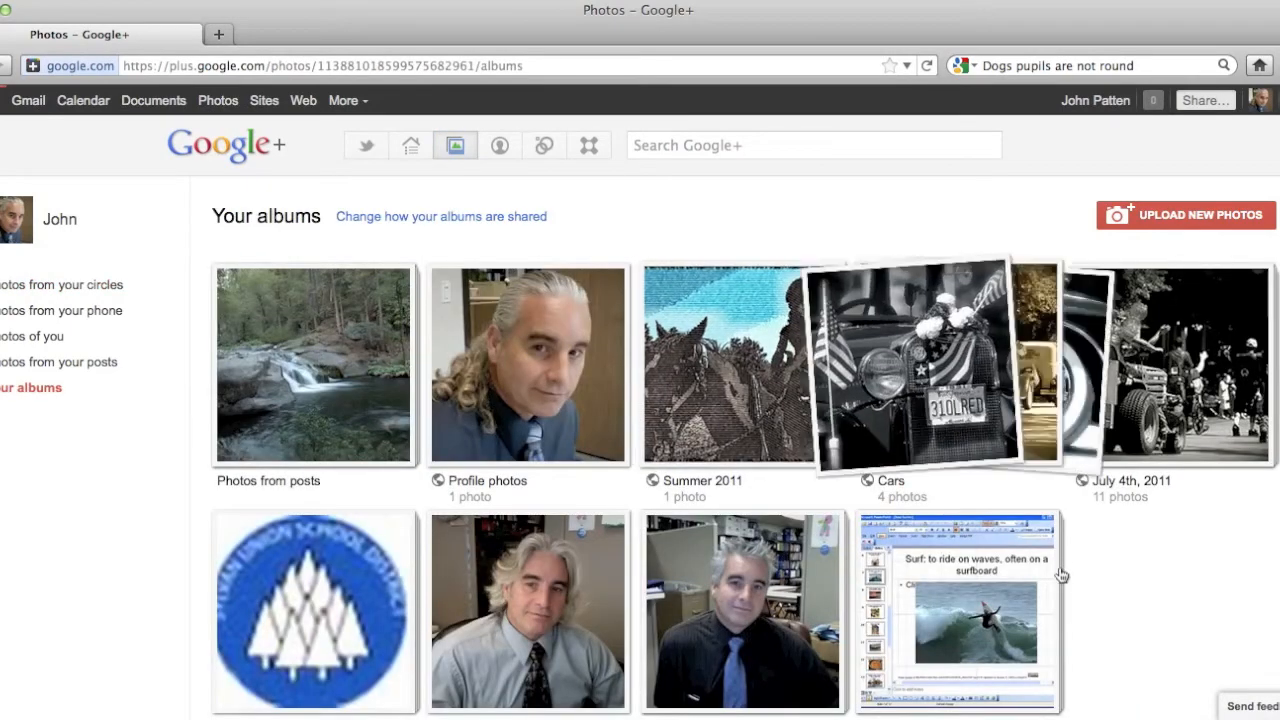
{"action": "left_click", "coordinate": [901, 365]}
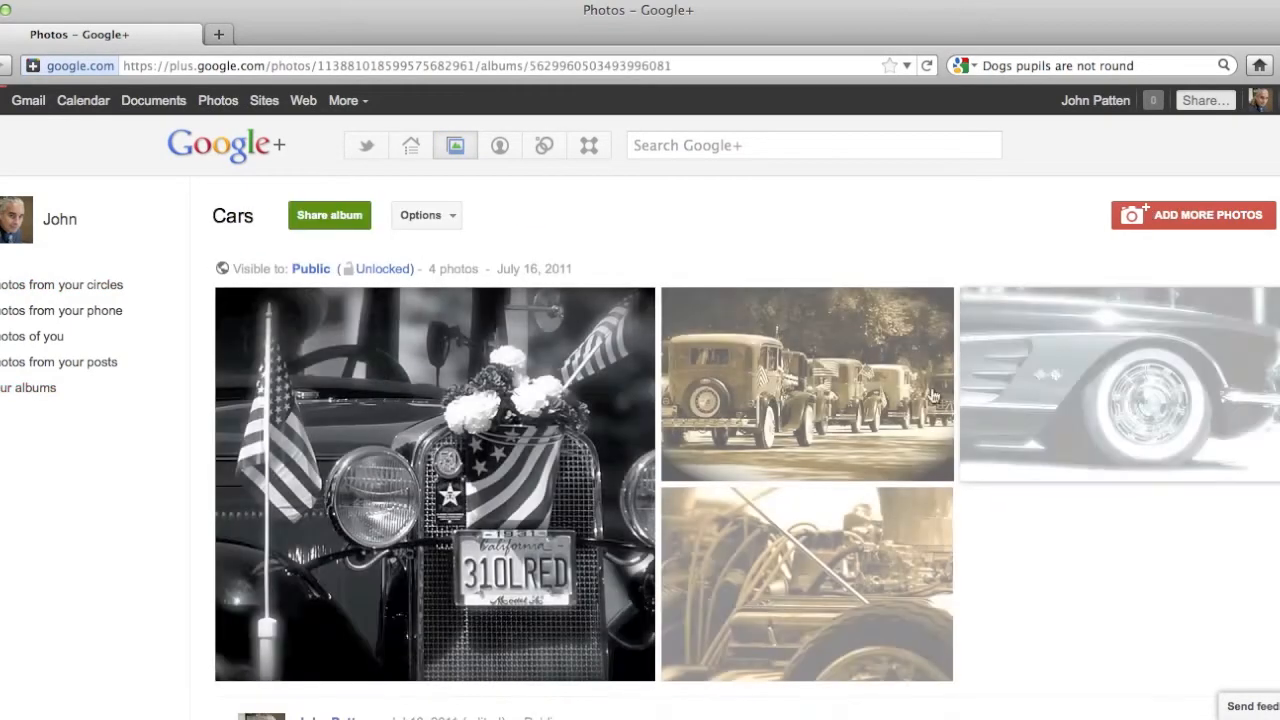
{"action": "left_click", "coordinate": [1117, 383]}
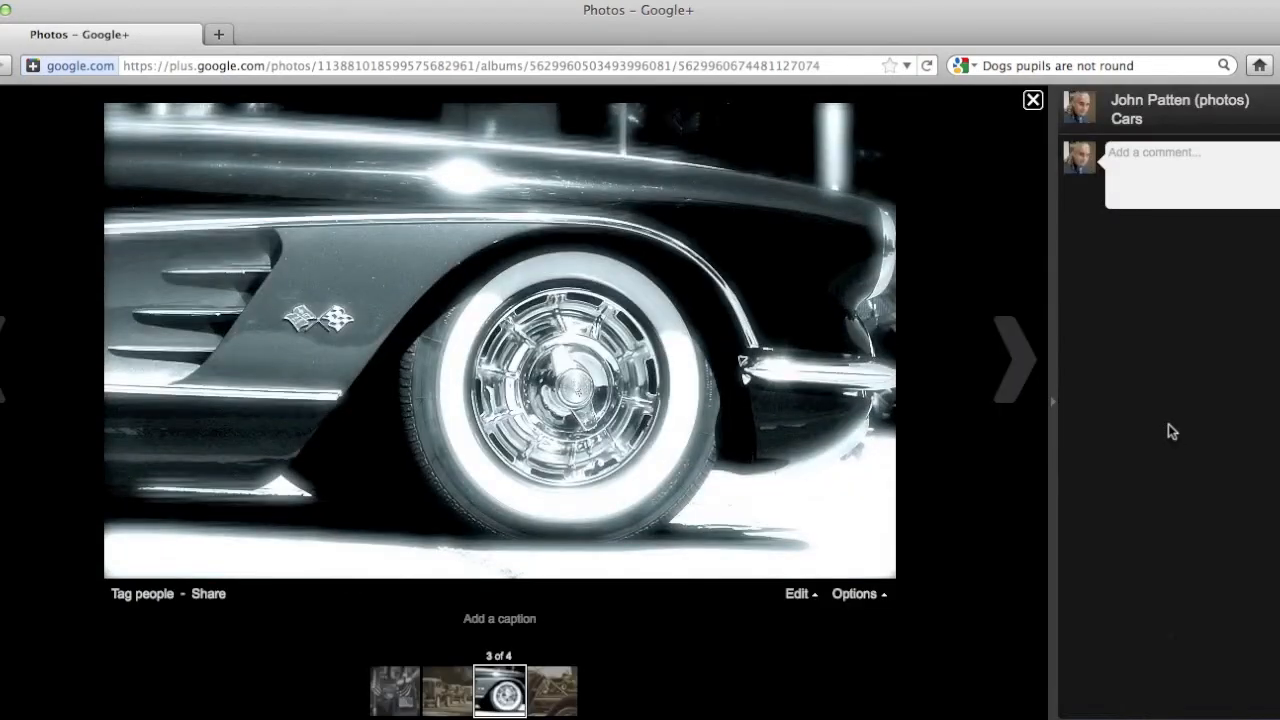
- Open the wheel photo in Creative Kit and show the Effects list, e.g. Reala 400, Green Fade
{"action": "left_click", "coordinate": [797, 593]}
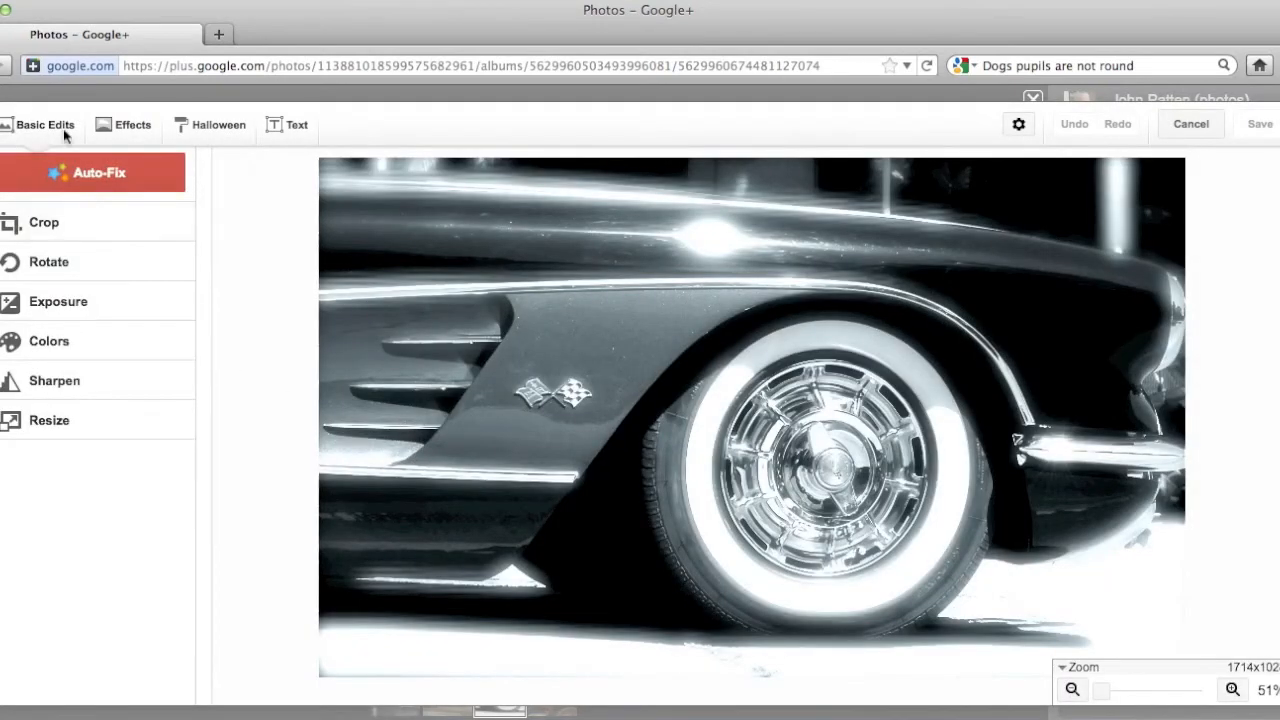
{"action": "left_click", "coordinate": [132, 124]}
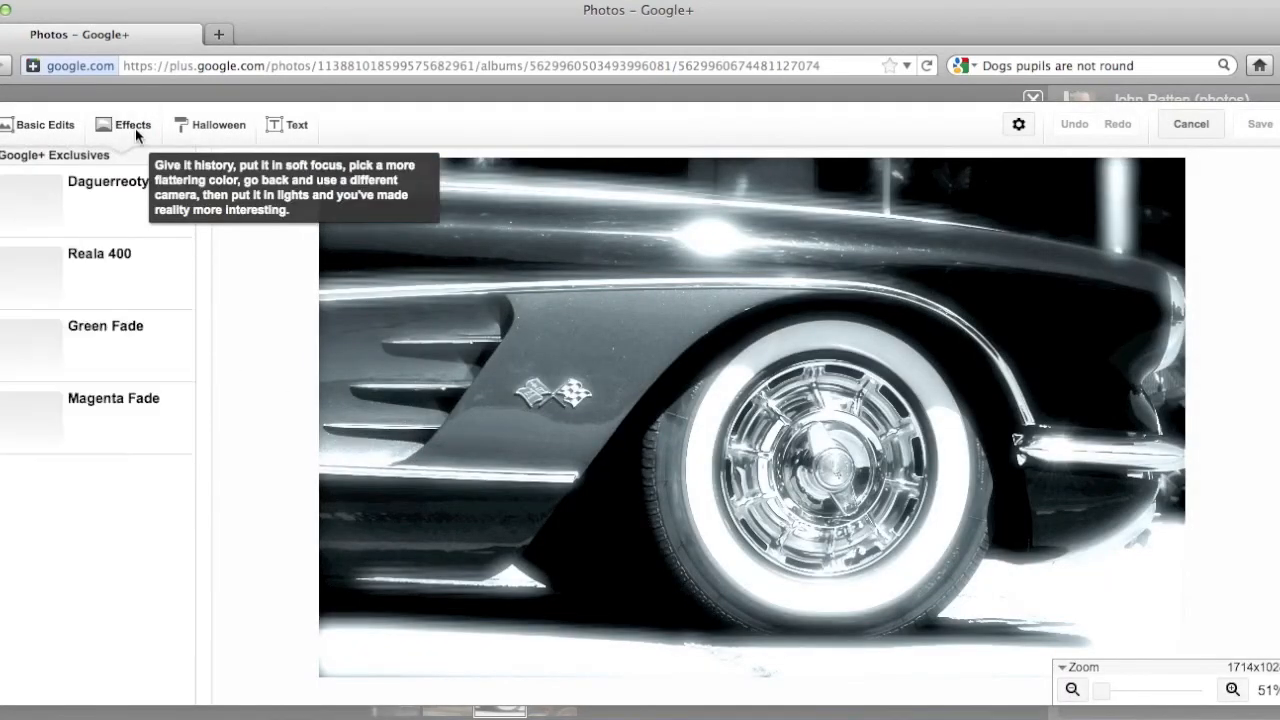